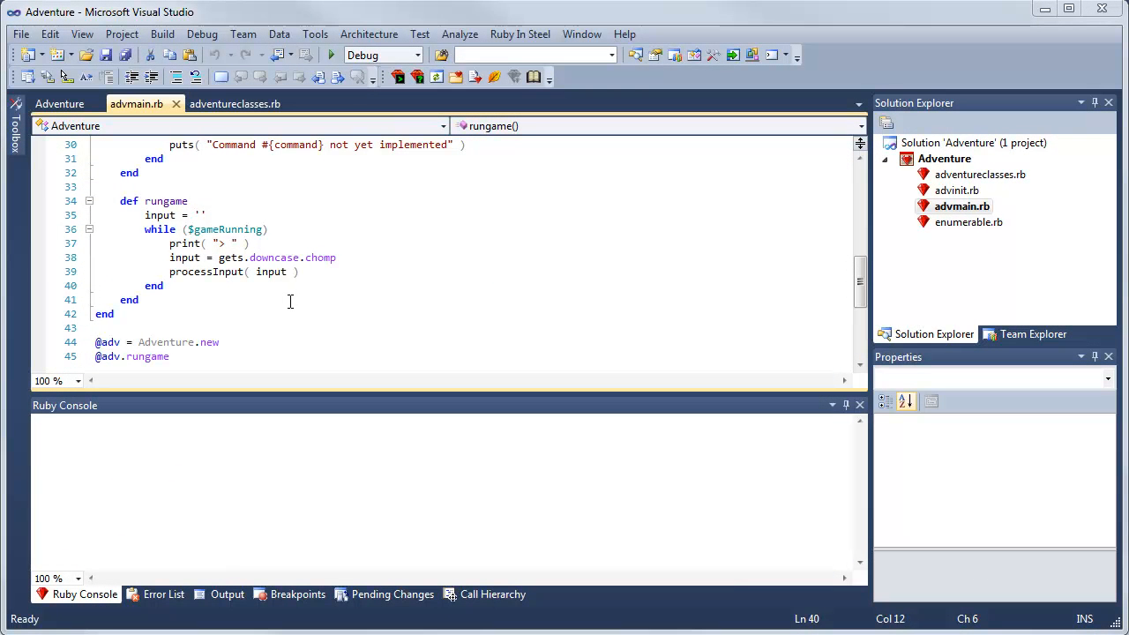
# Step: Toggle a breakpoint on line 39, processInput( input ), in advmain.rb
pyautogui.click(39, 272)
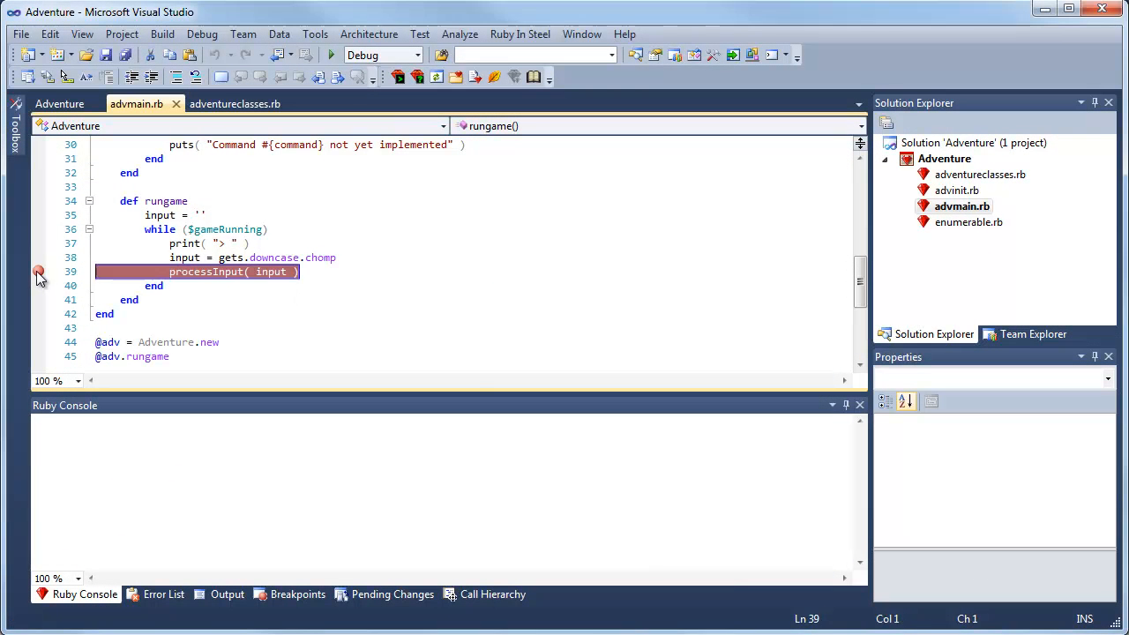
pyautogui.click(38, 271)
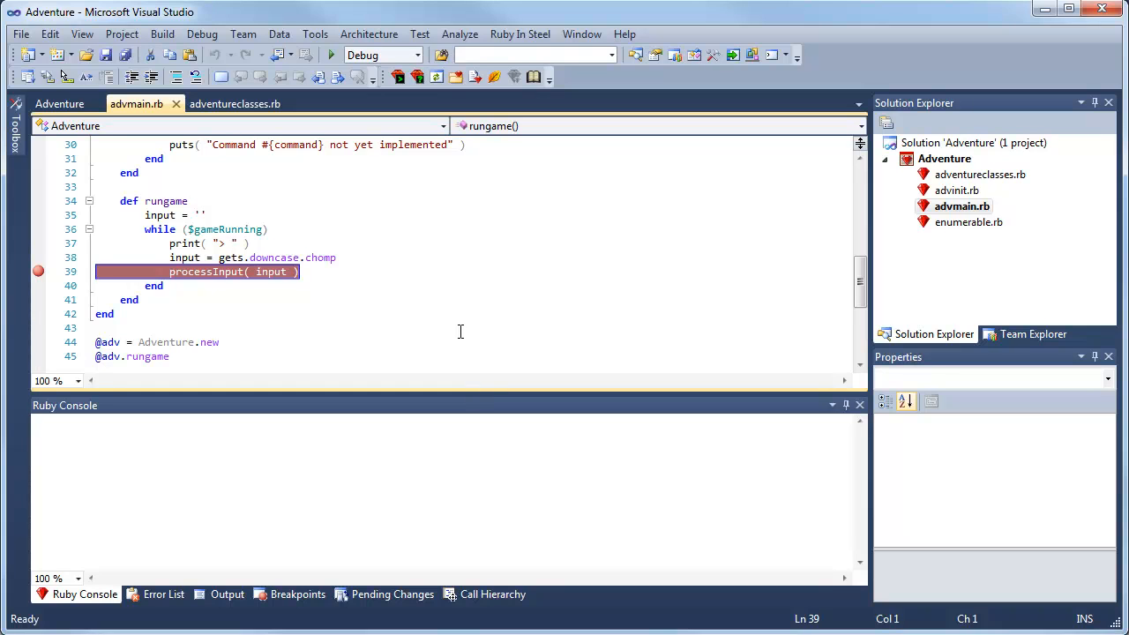
pyautogui.moveTo(241, 294)
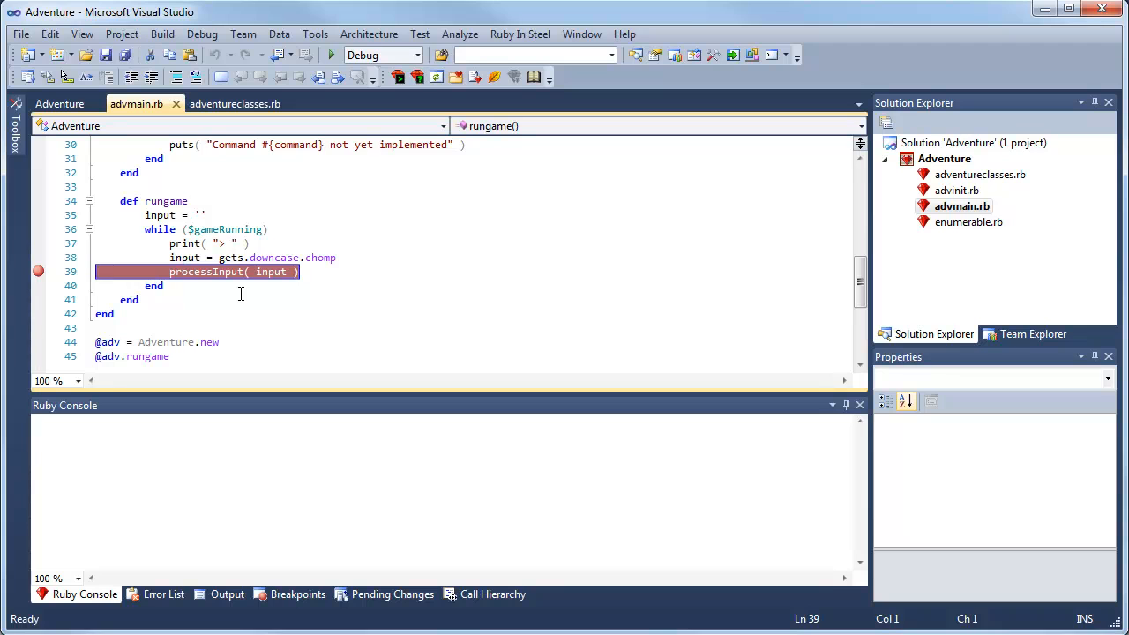
pyautogui.moveTo(206, 272)
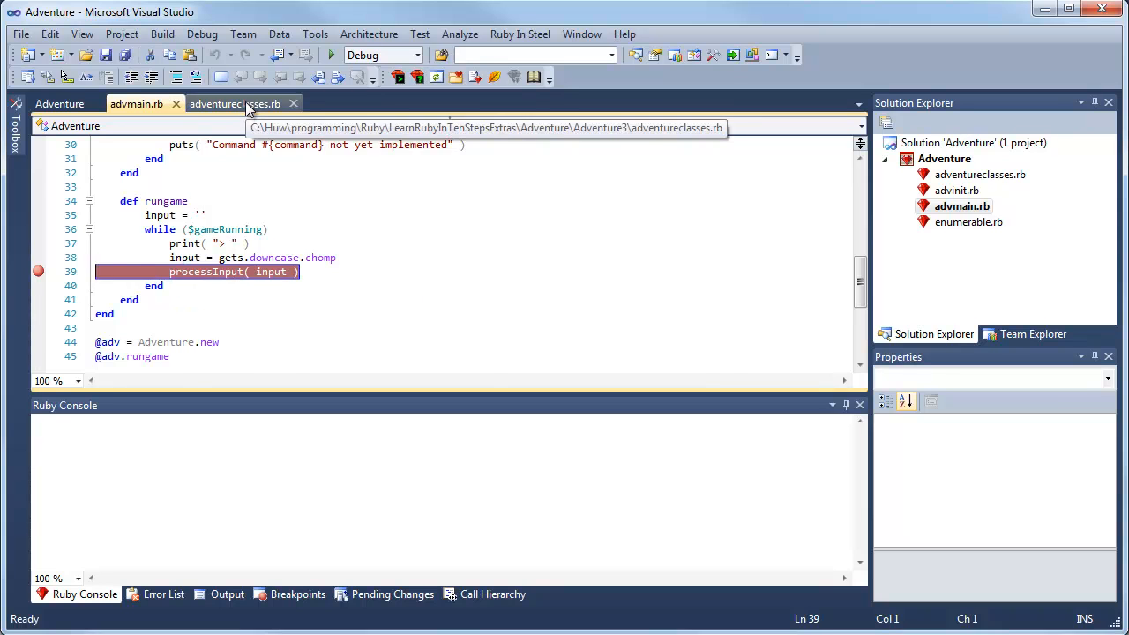
pyautogui.click(234, 103)
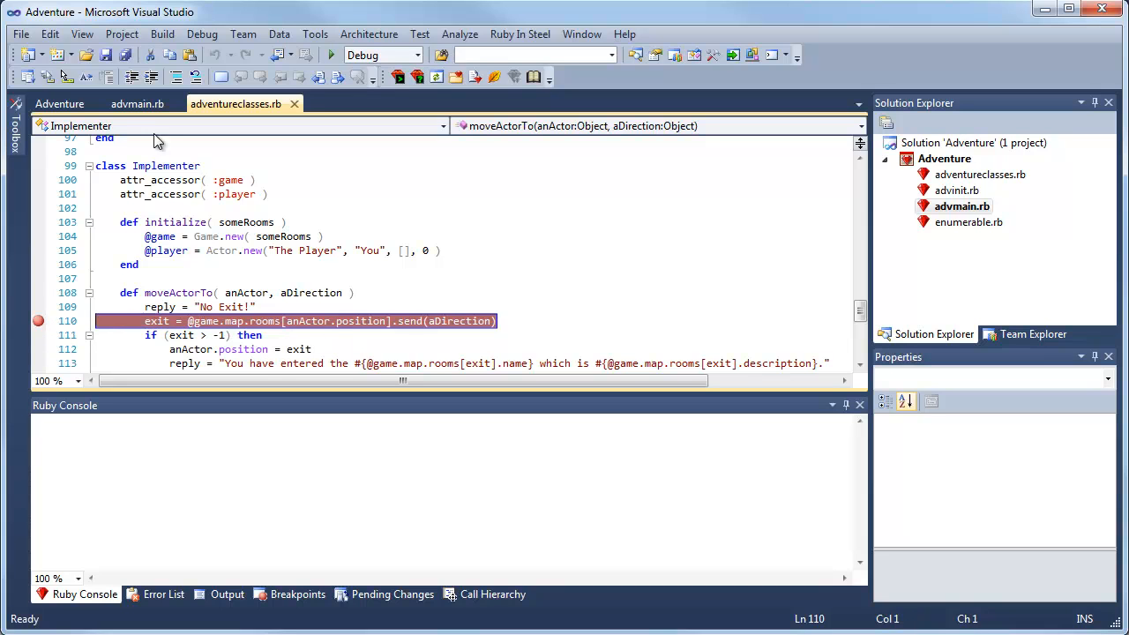
pyautogui.click(136, 103)
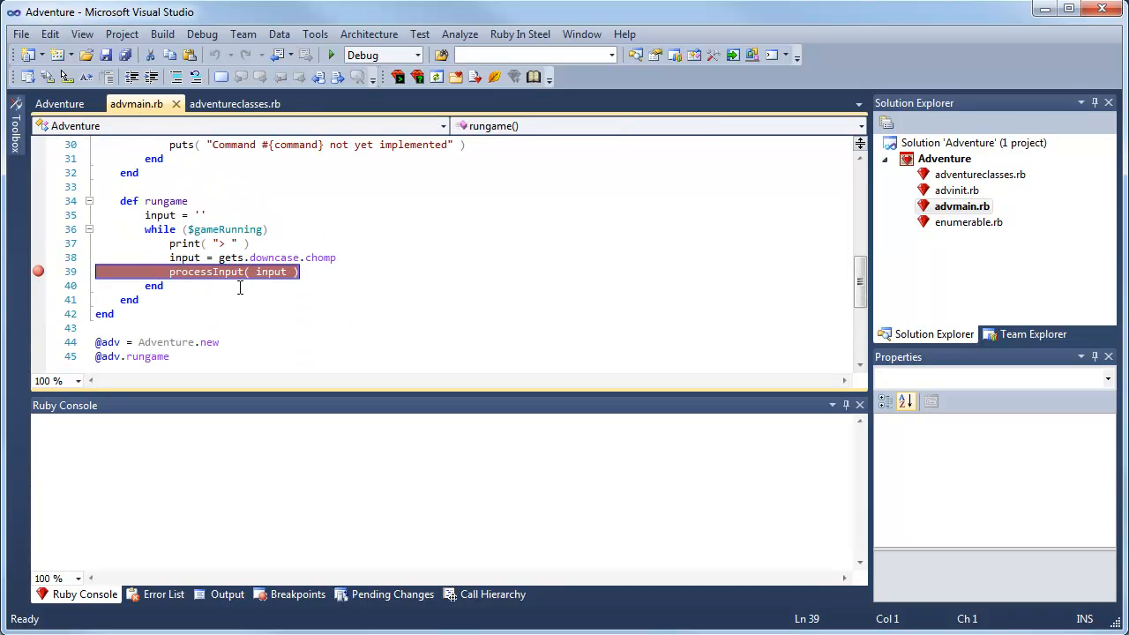
pyautogui.click(247, 289)
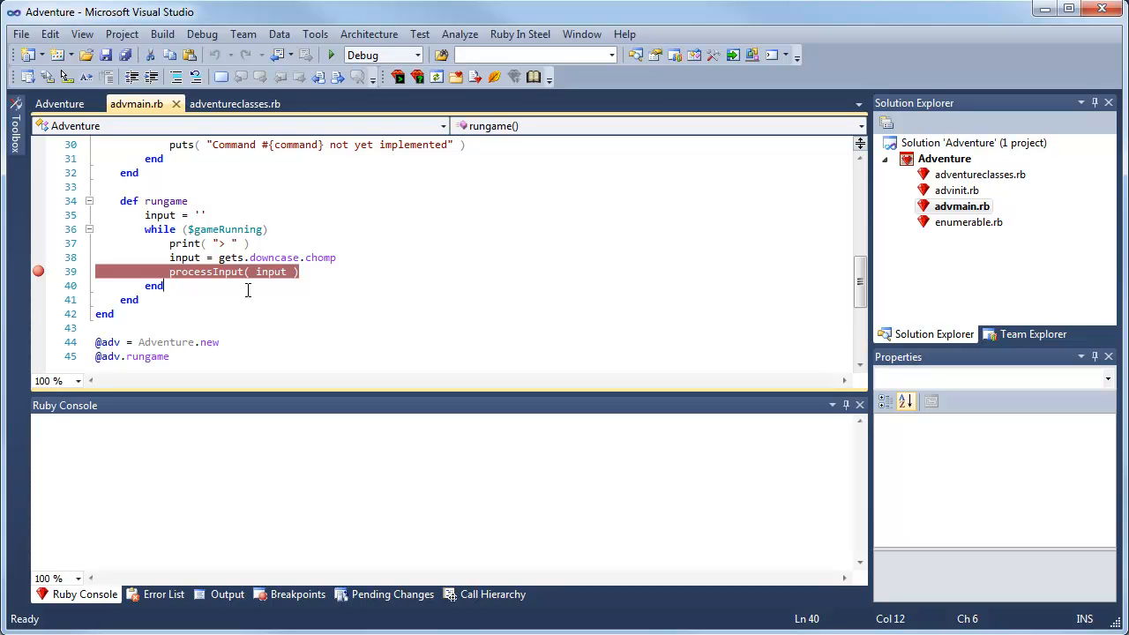
# Step: Start debugging and enter 's' in the Ruby Console to halt at line 110
pyautogui.click(327, 54)
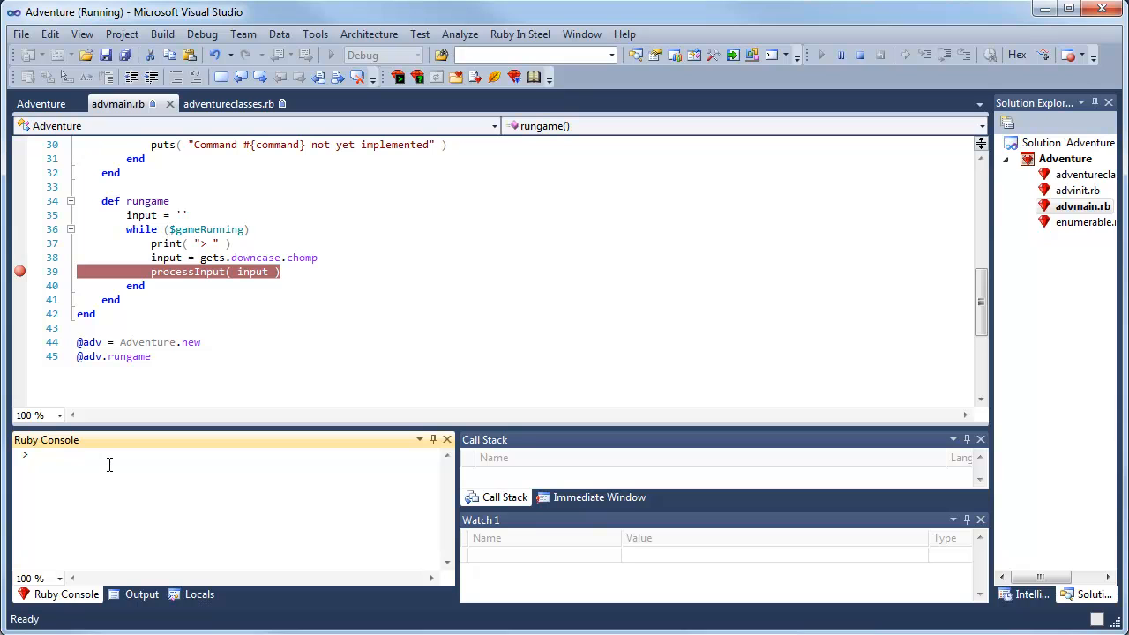
pyautogui.write('s')
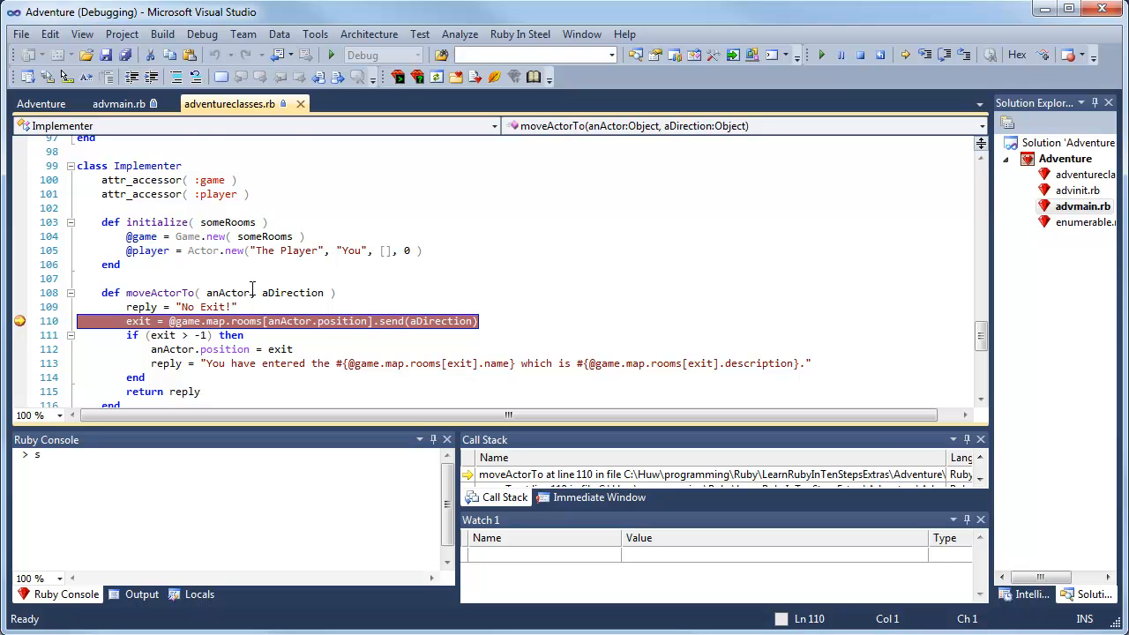
# Step: Step over line 110 to reach line 111 with F10
pyautogui.press('F10')
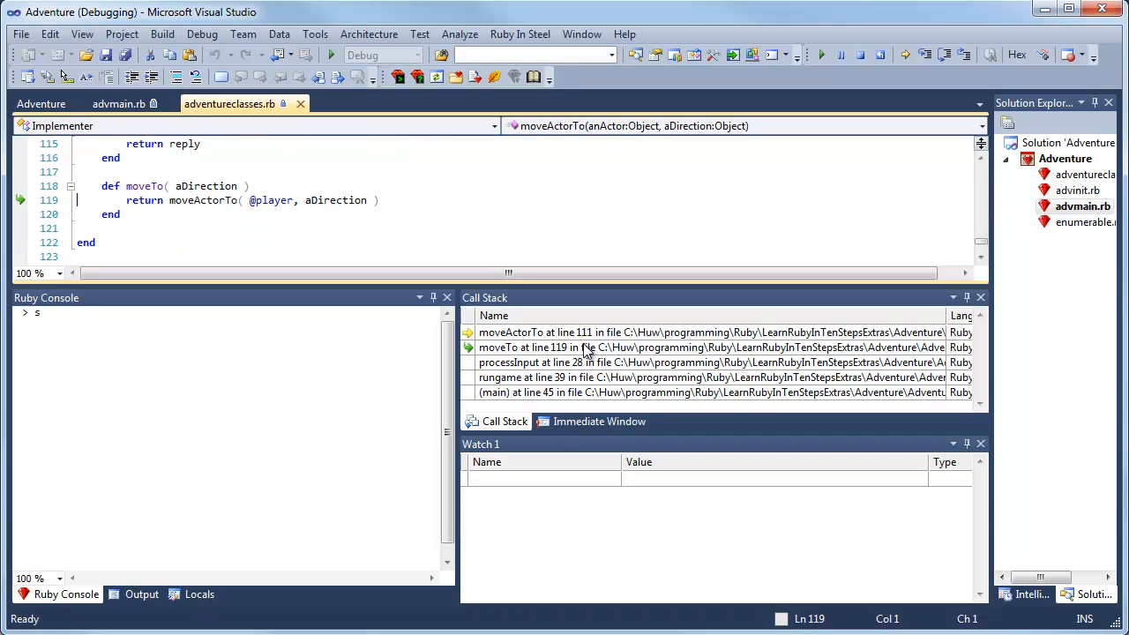
pyautogui.moveTo(584, 347)
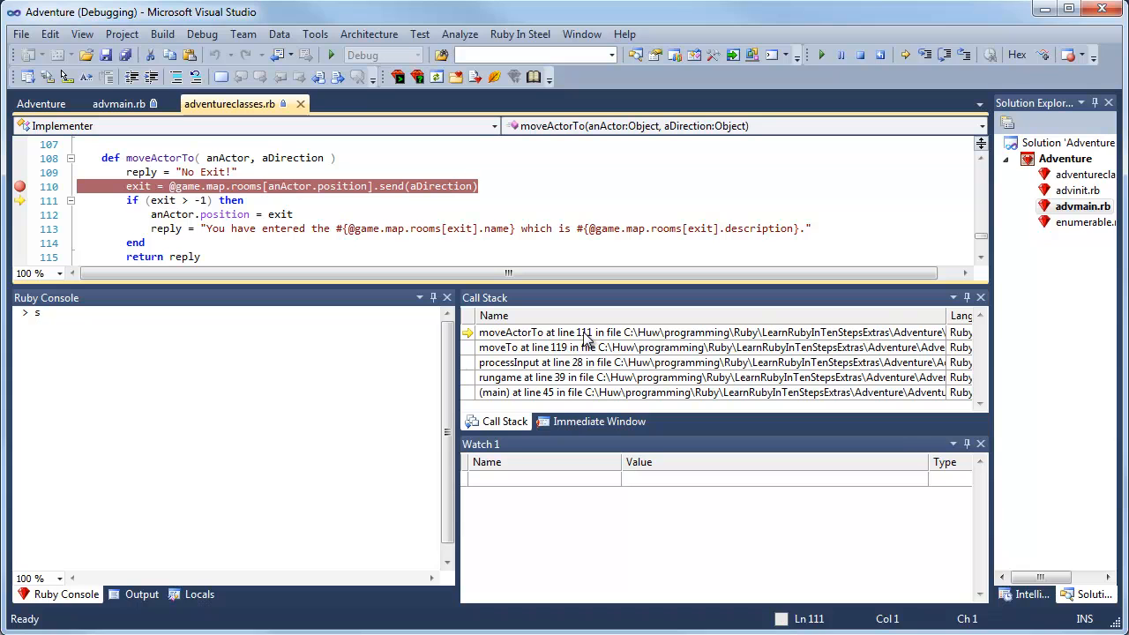
pyautogui.moveTo(619, 494)
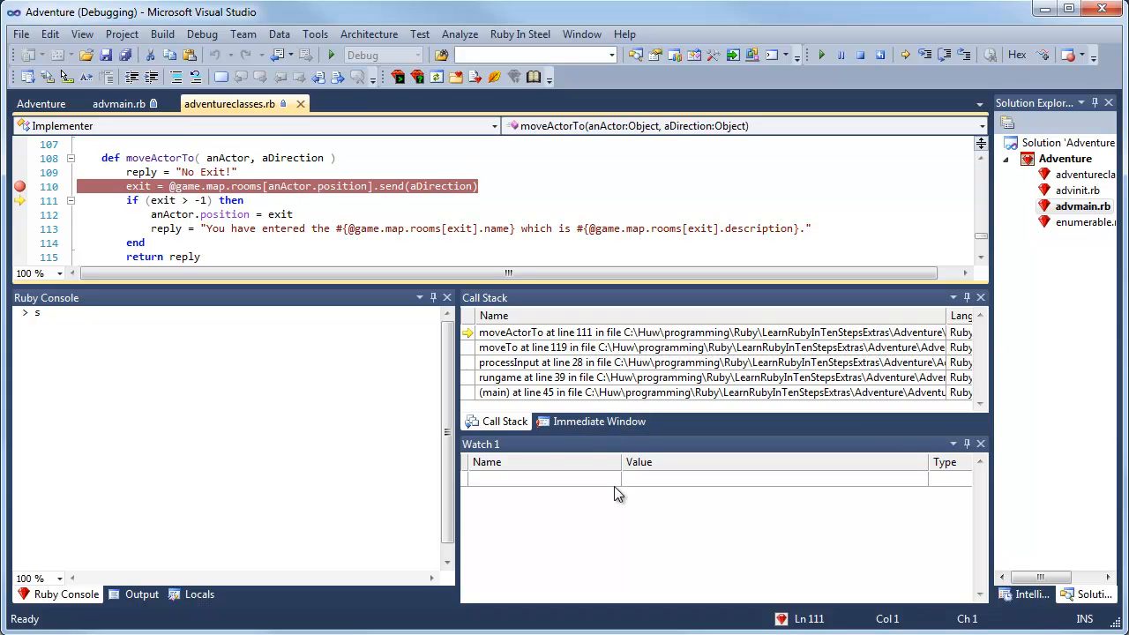
pyautogui.moveTo(429, 232)
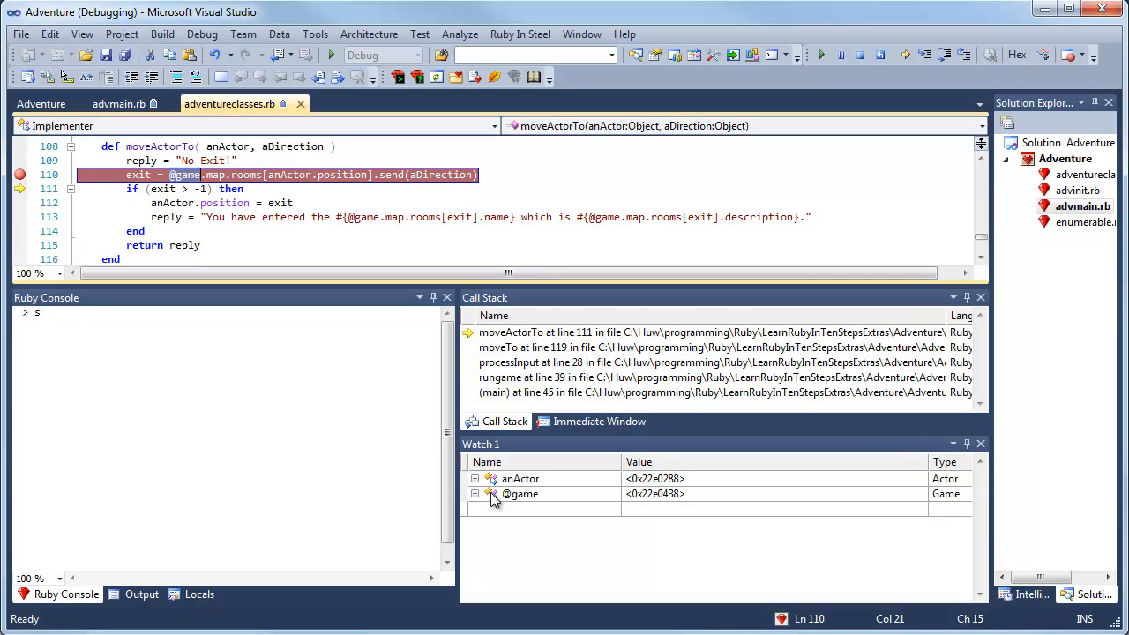
pyautogui.click(475, 493)
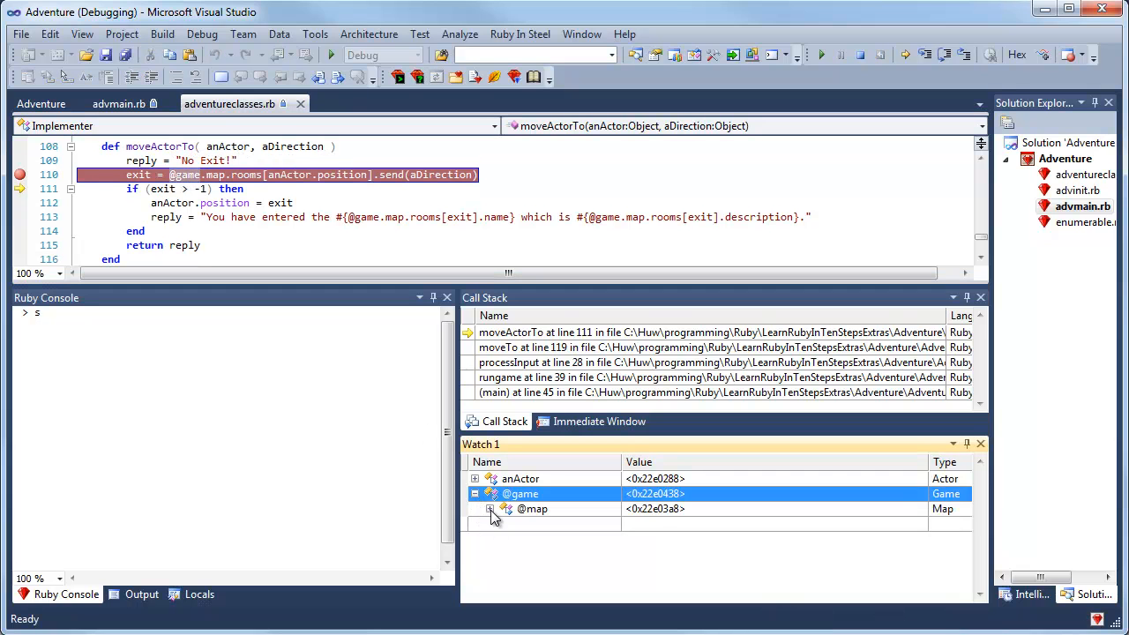
pyautogui.click(491, 509)
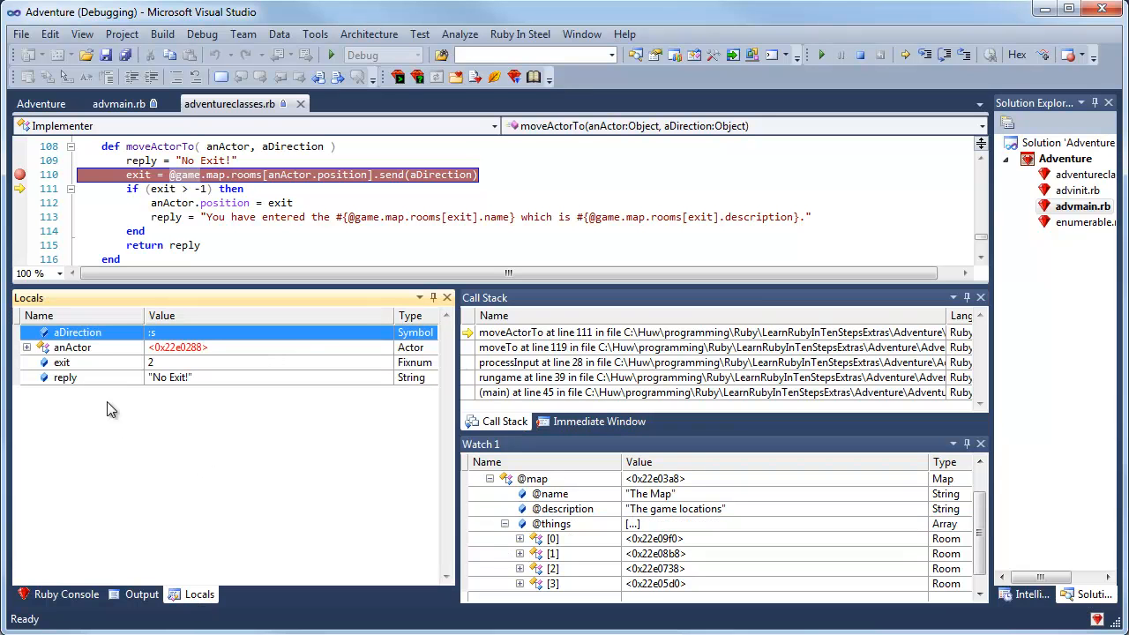
pyautogui.click(28, 347)
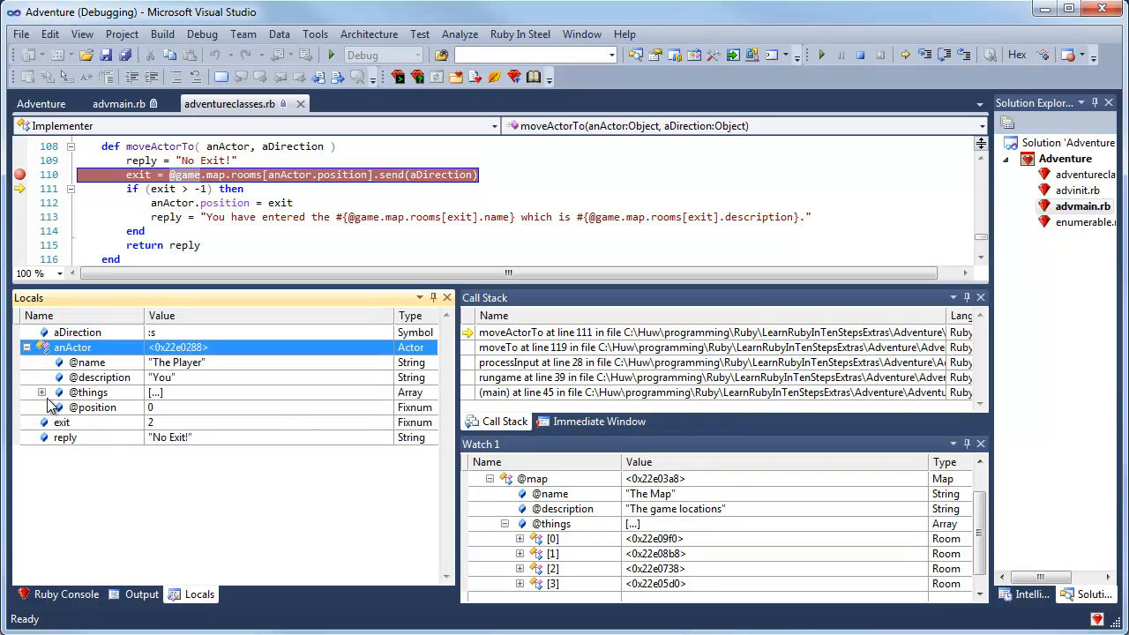
pyautogui.click(89, 392)
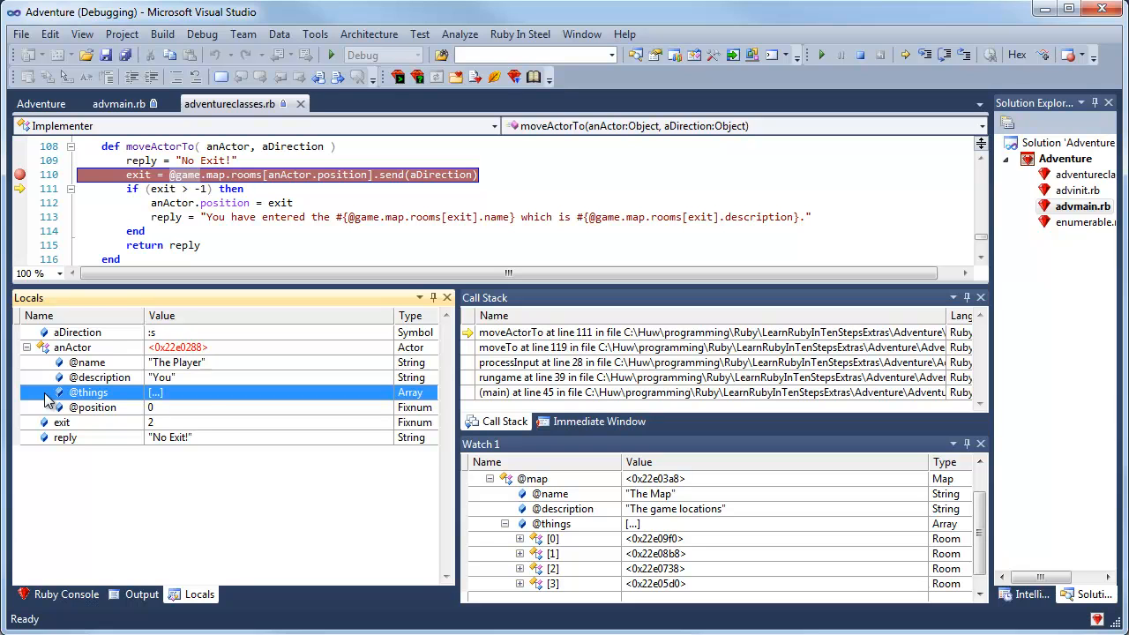
pyautogui.moveTo(186, 174)
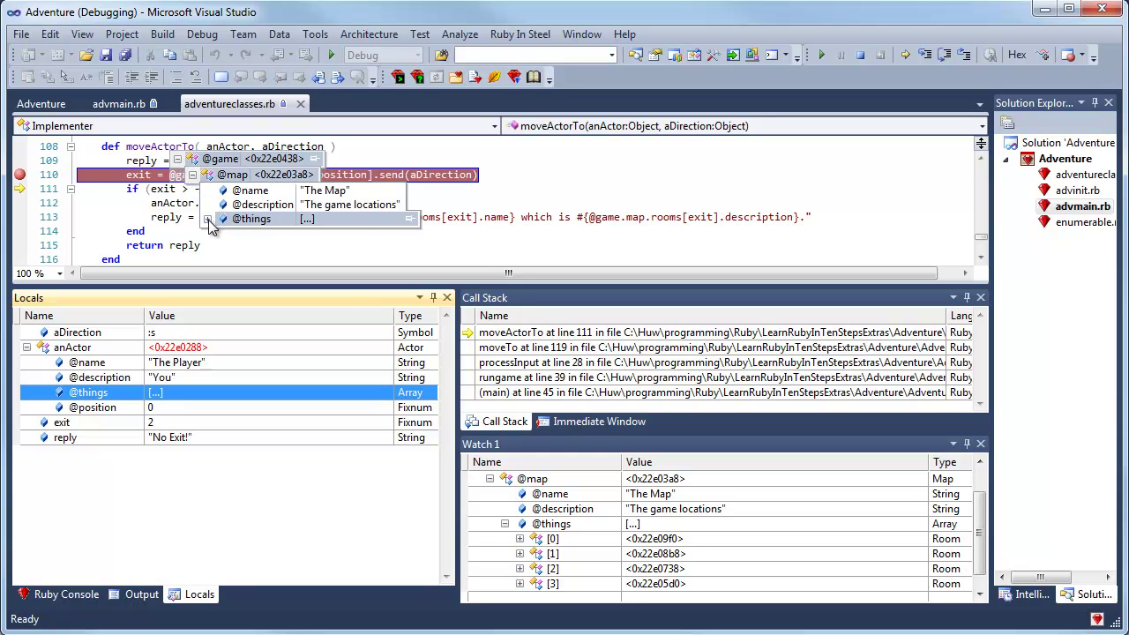
pyautogui.click(208, 218)
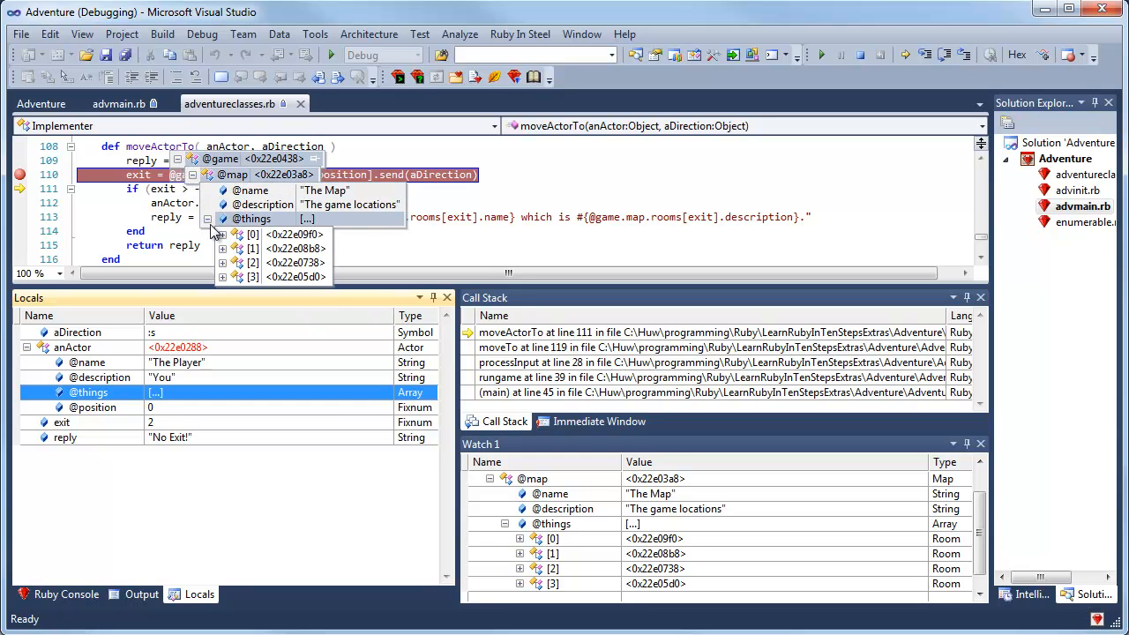
pyautogui.click(224, 234)
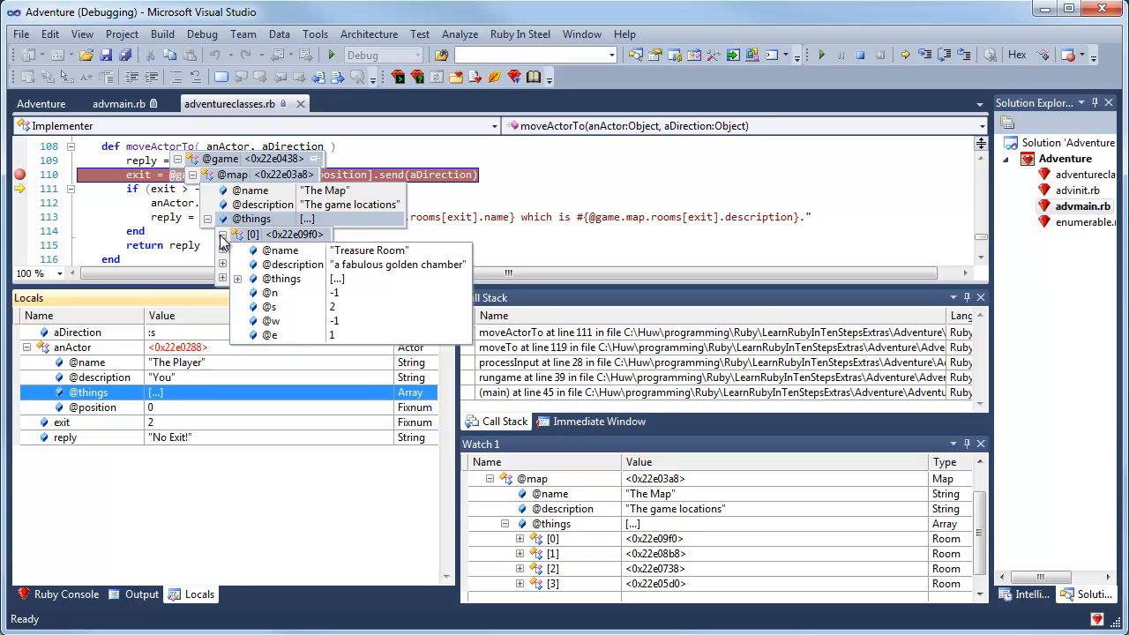
pyautogui.click(224, 279)
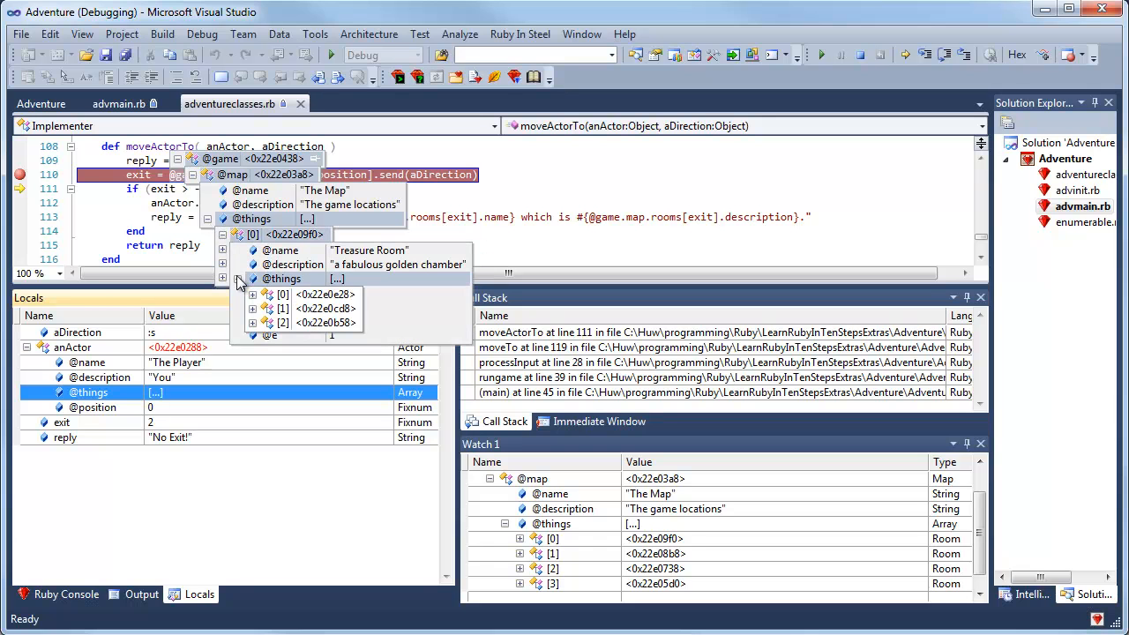
pyautogui.click(253, 294)
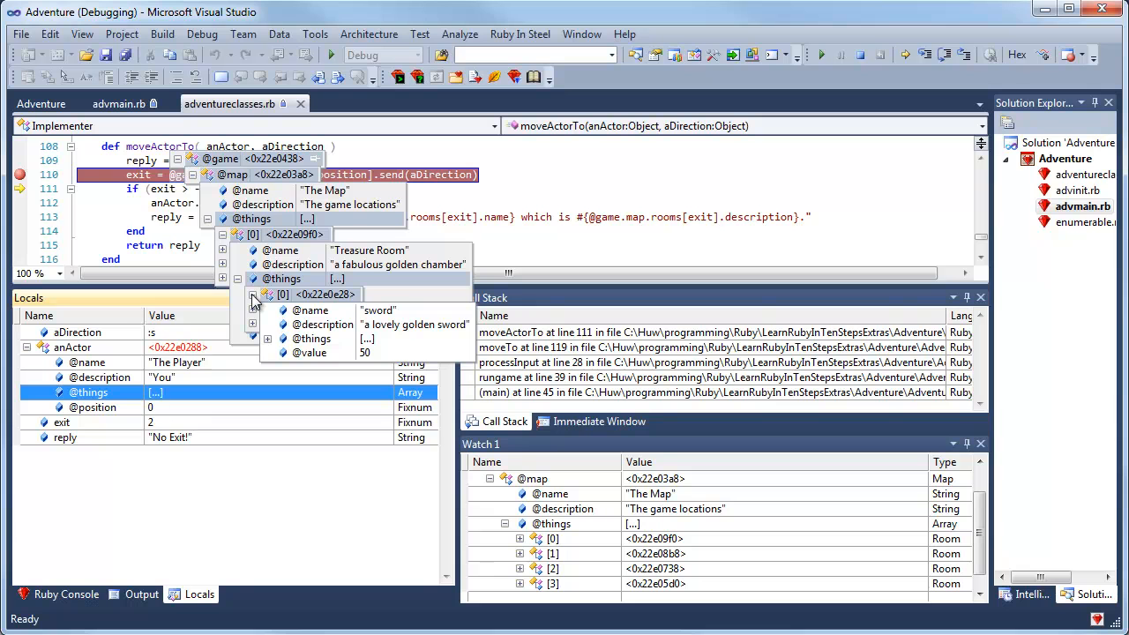